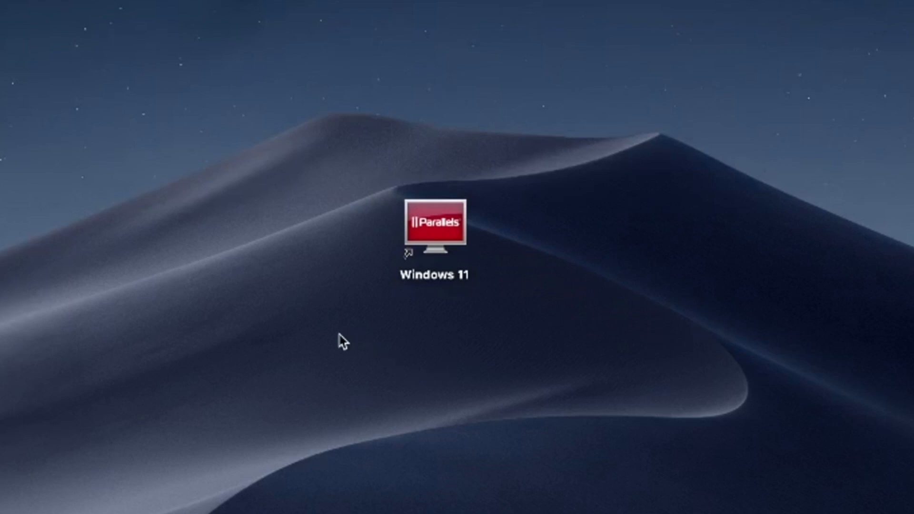
mouse_move(335, 355)
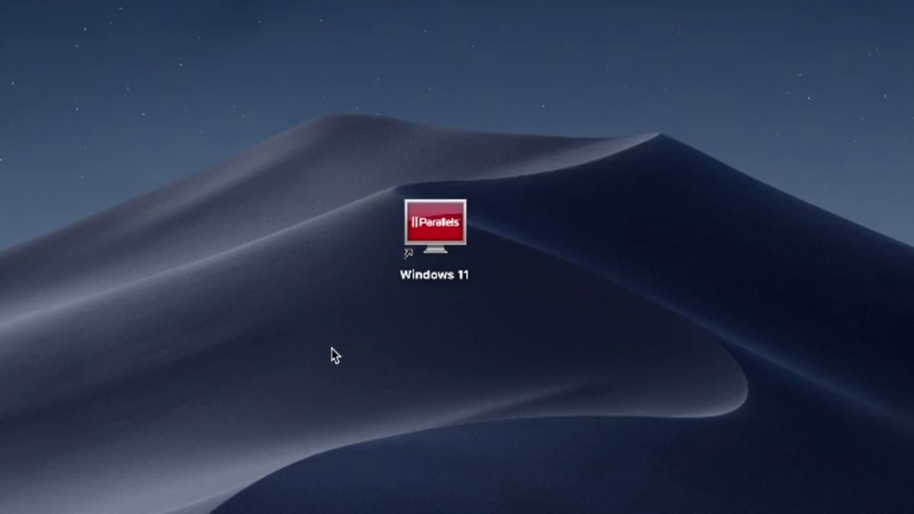
- Select the 'Windows 11' Parallels virtual machine alias on the macOS desktop
drag(335, 355, 551, 120)
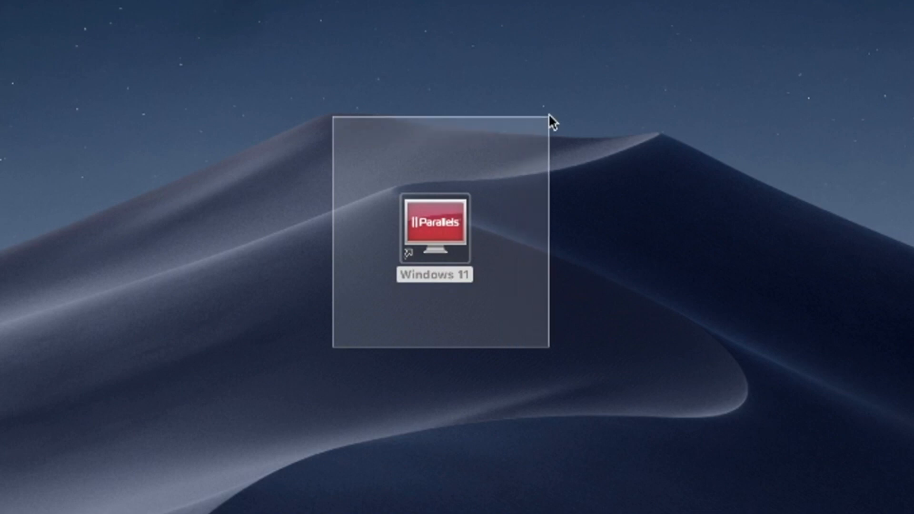
click(434, 227)
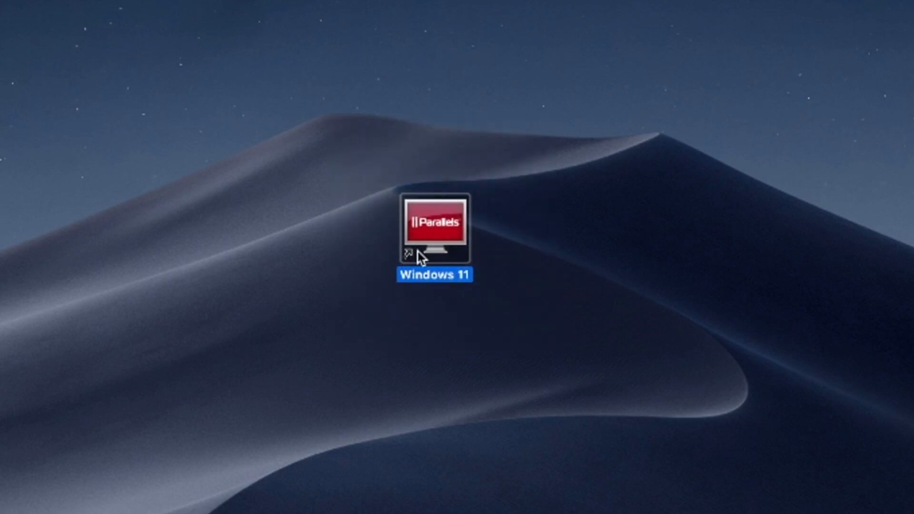